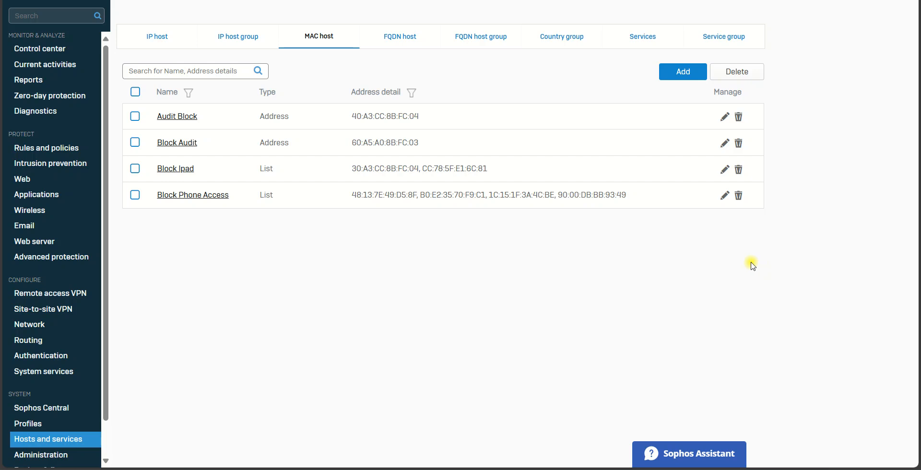
mouse_move(551, 284)
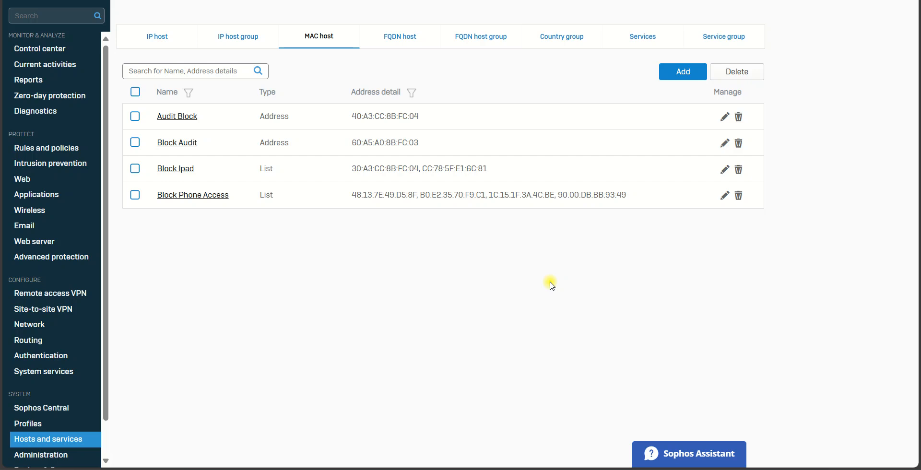
mouse_move(59, 148)
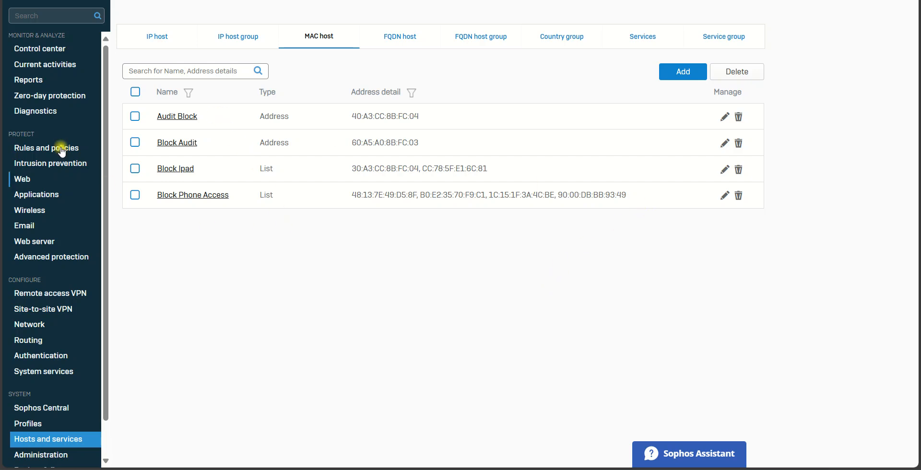
mouse_move(531, 240)
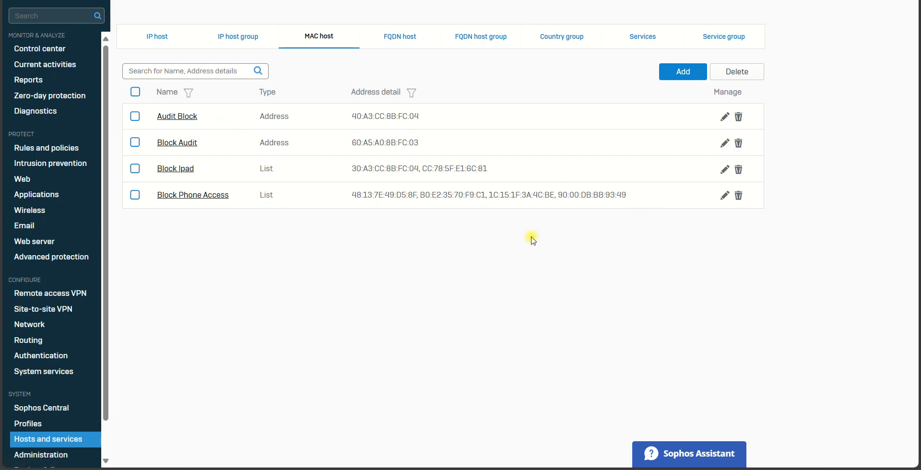
mouse_move(32, 443)
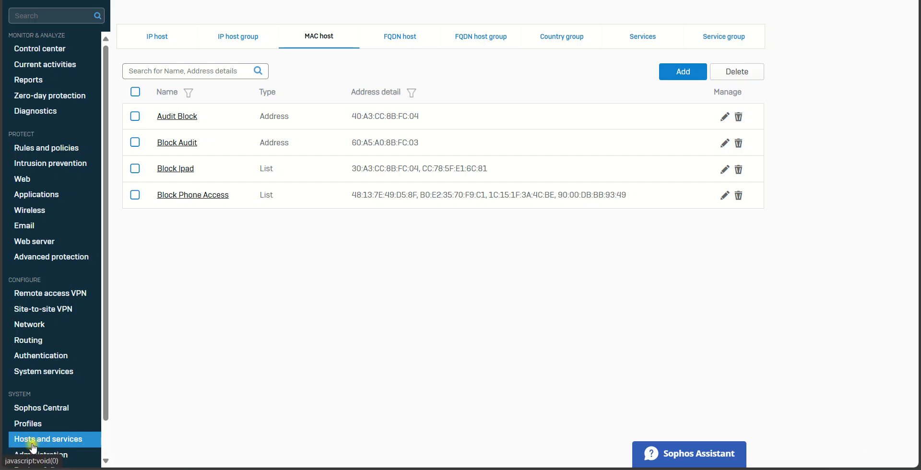
mouse_move(400, 36)
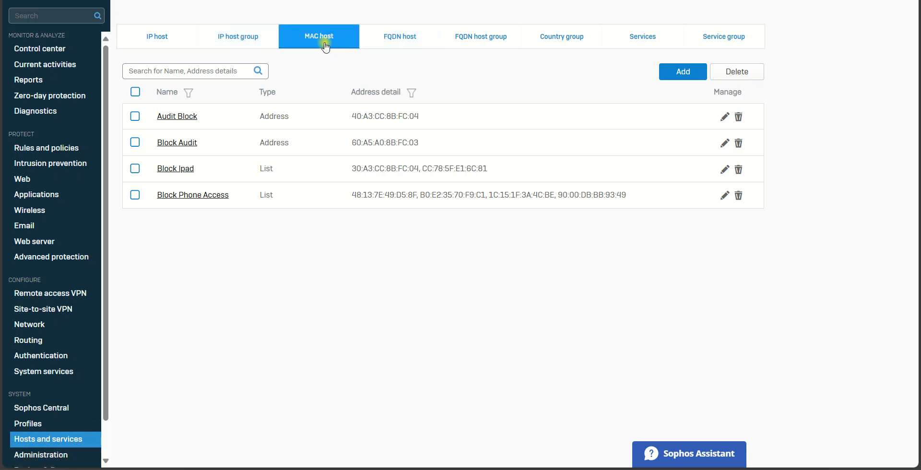
mouse_move(682, 71)
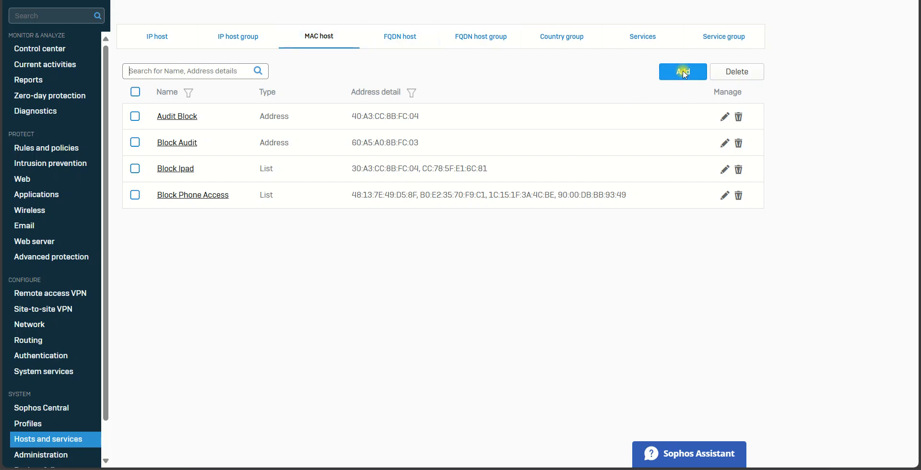
Create MAC list host Blocking_MAC with CC:78:5F:B1:6C:80 and E0:60:E4:A2:0E:60 and save it.
left_click(682, 71)
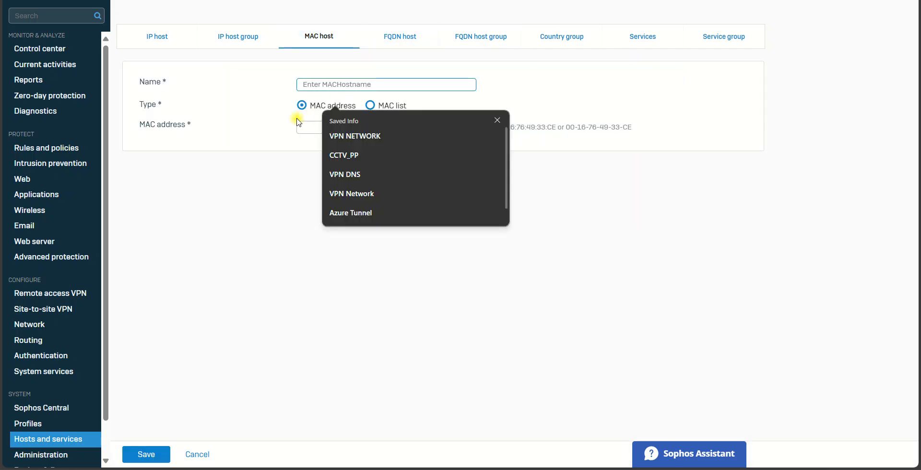
type("Blocking")
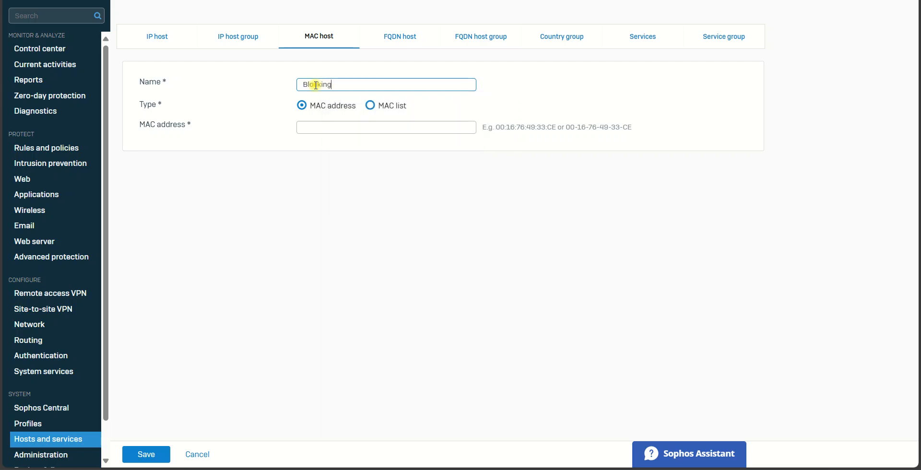
type("_MAC")
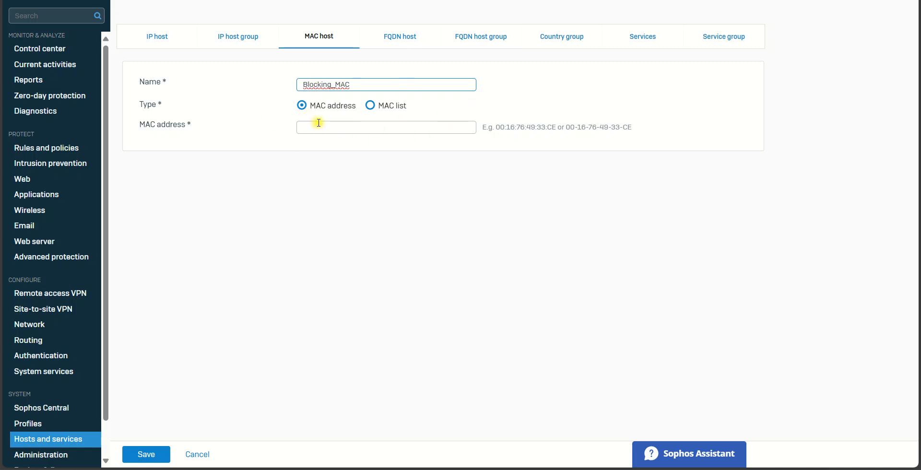
left_click(386, 127)
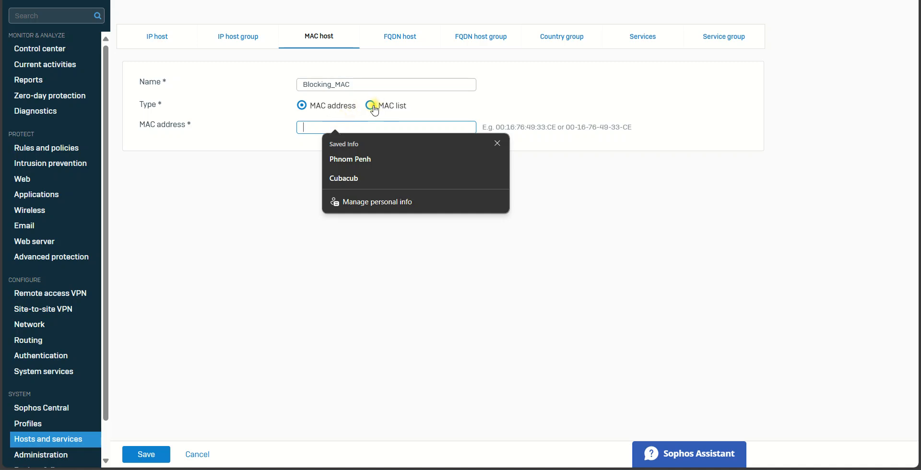
left_click(370, 105)
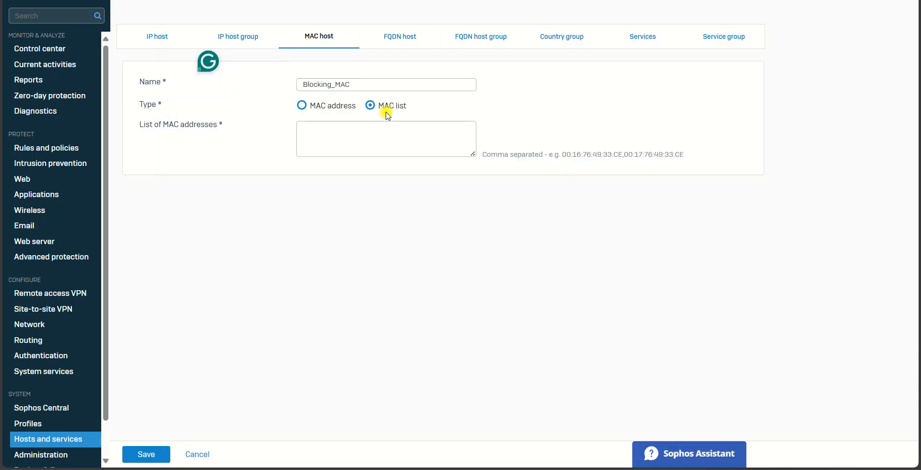
type("CC:78:5F:B1:6C:80,E0:60:E4:A2:0E:60")
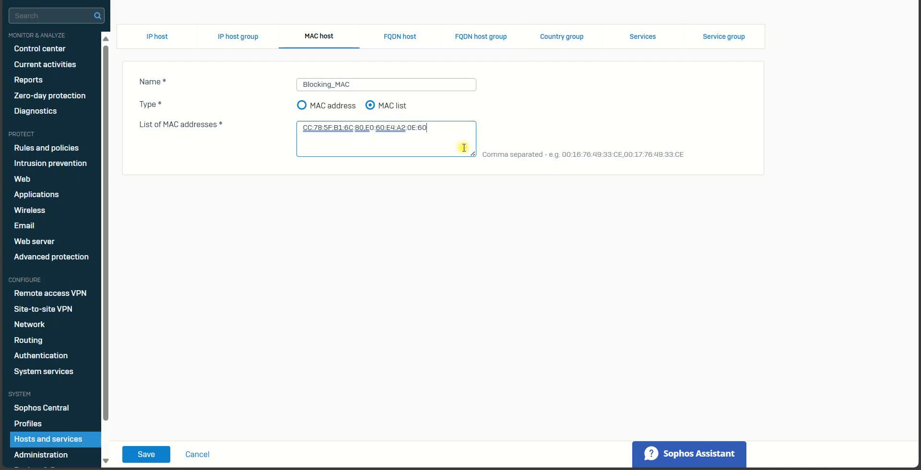
mouse_move(210, 372)
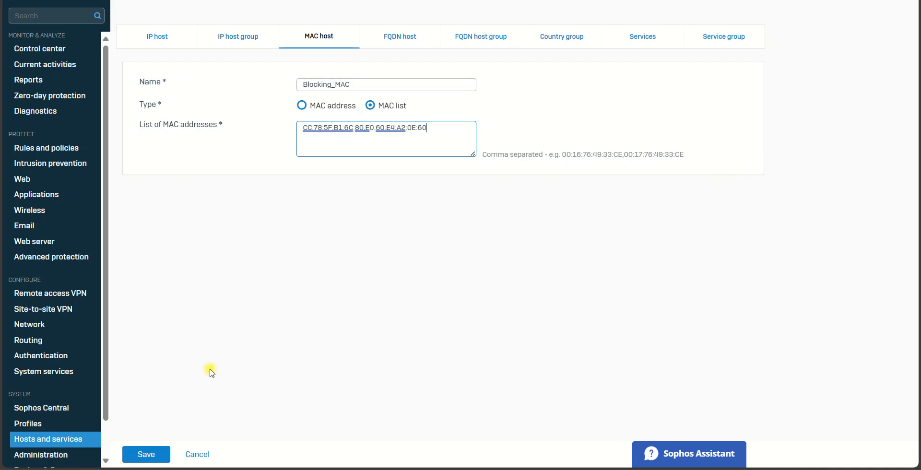
left_click(146, 454)
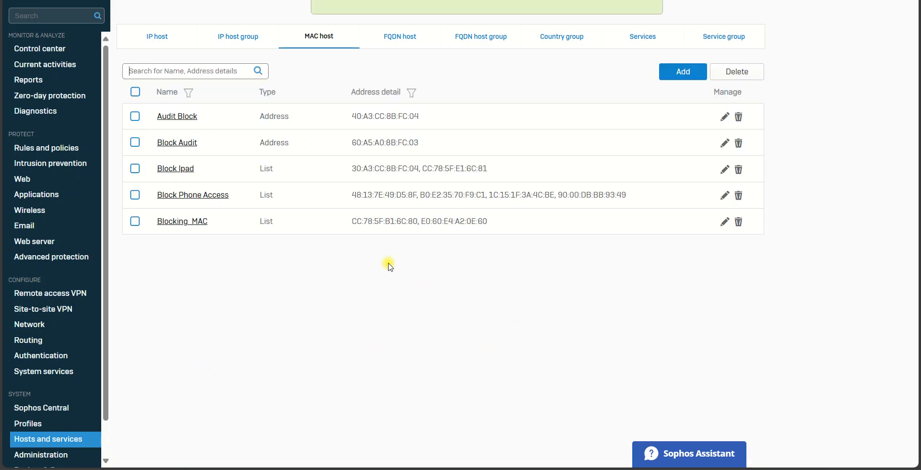
mouse_move(494, 294)
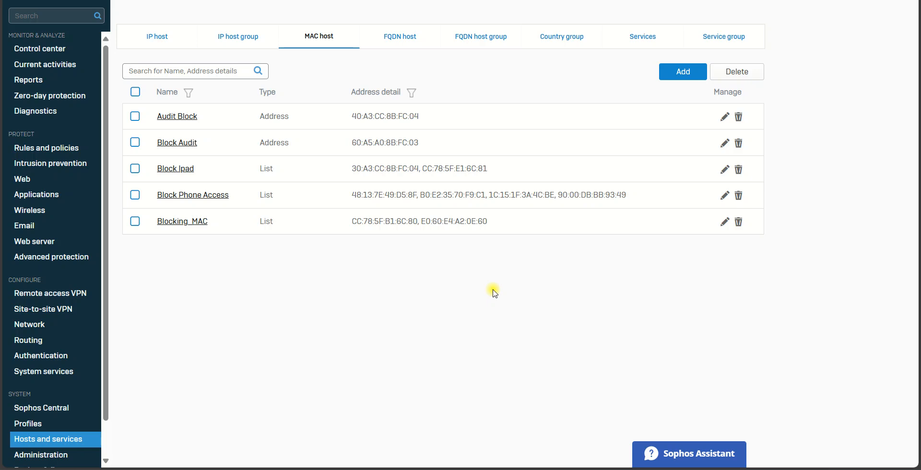
mouse_move(23, 229)
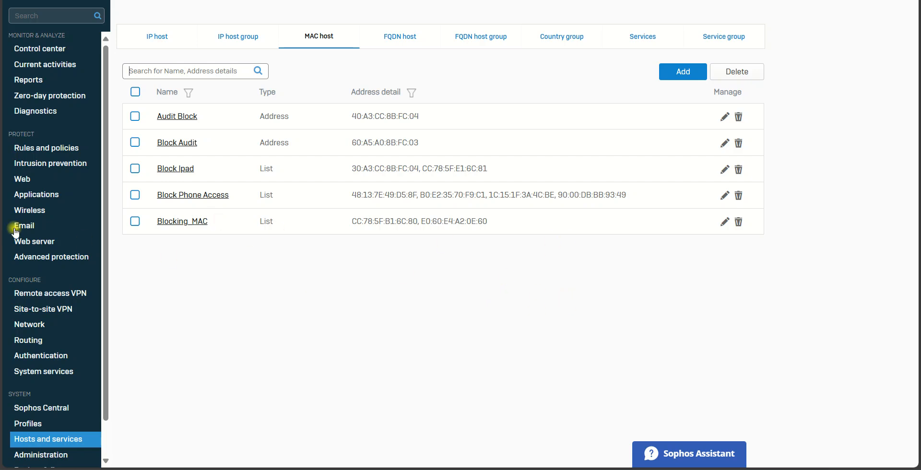
mouse_move(55, 148)
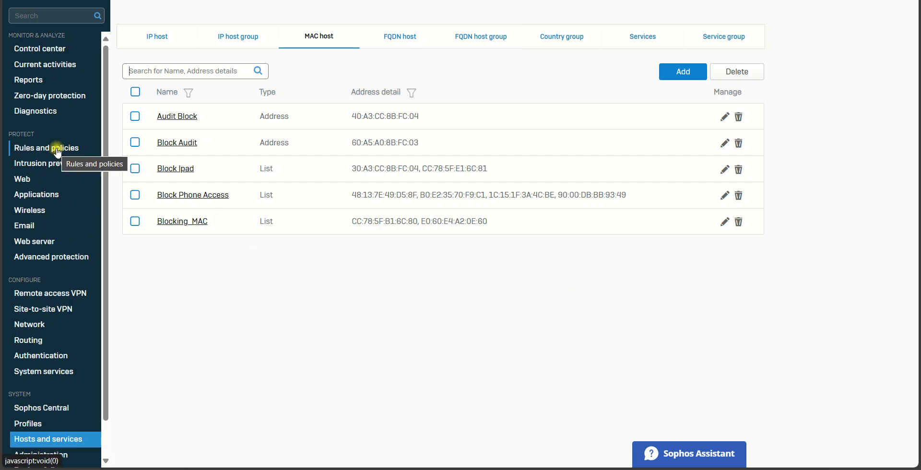
Go to Rules and policies to reach the firewall rules list.
left_click(46, 148)
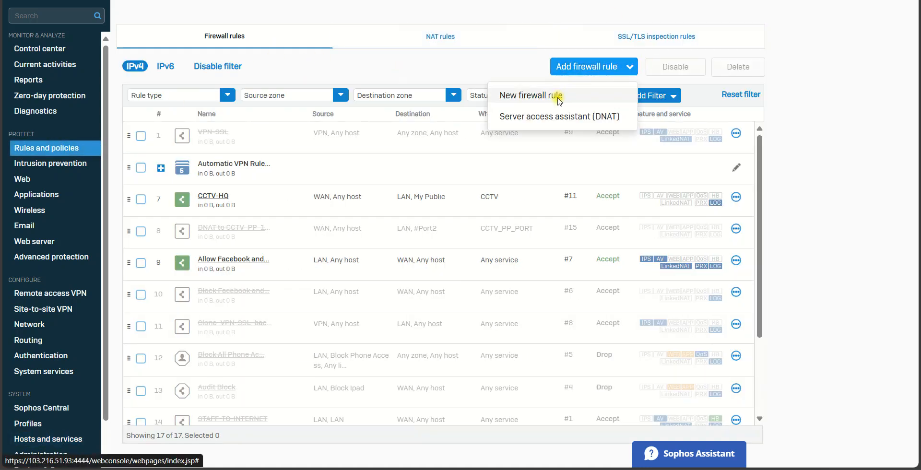
Start a new firewall rule named Block_Access_MAC with a description about blocking listed MAC addresses.
left_click(531, 95)
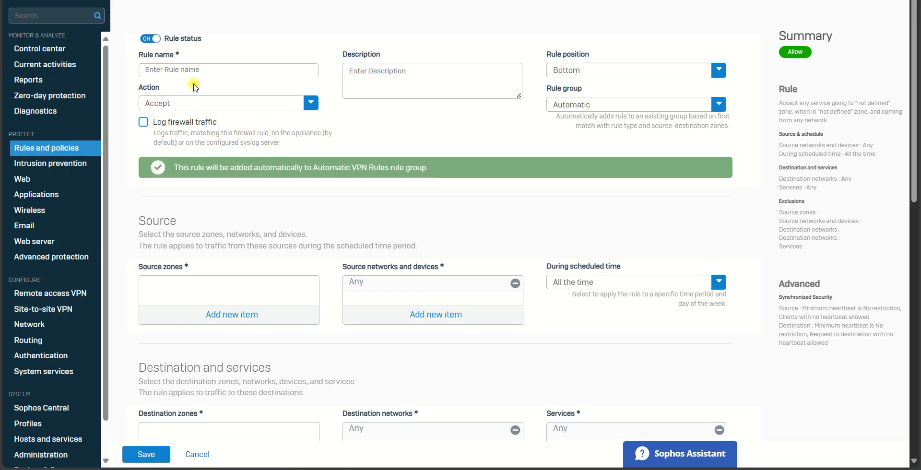
type("Block")
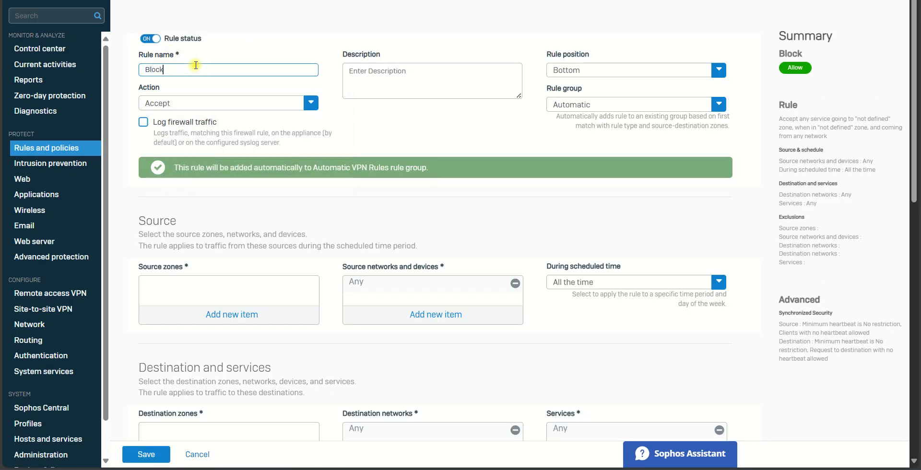
type("_Access")
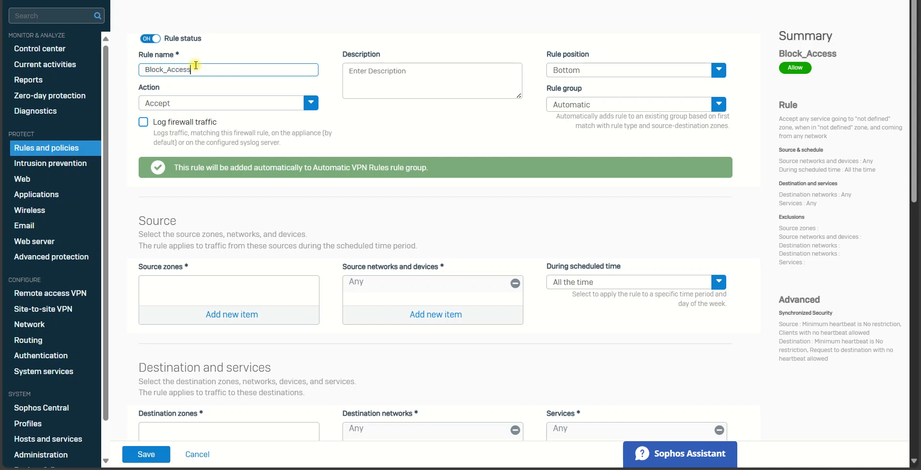
type("_MAC")
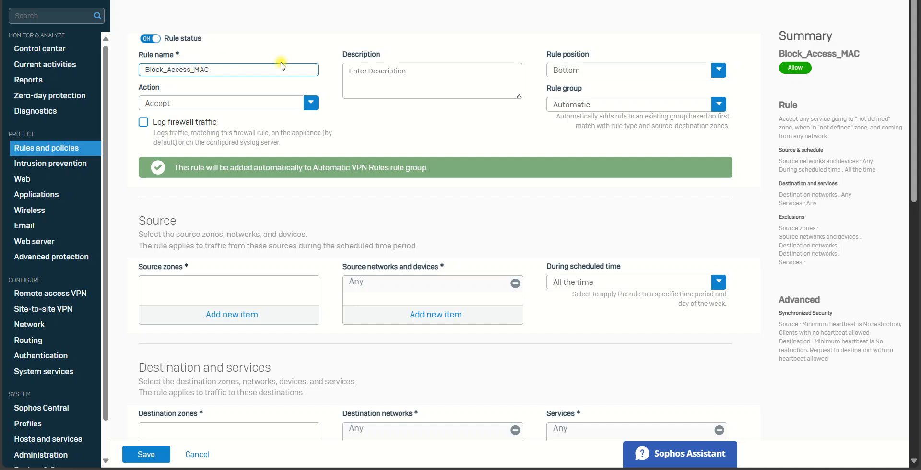
type("To block and restric")
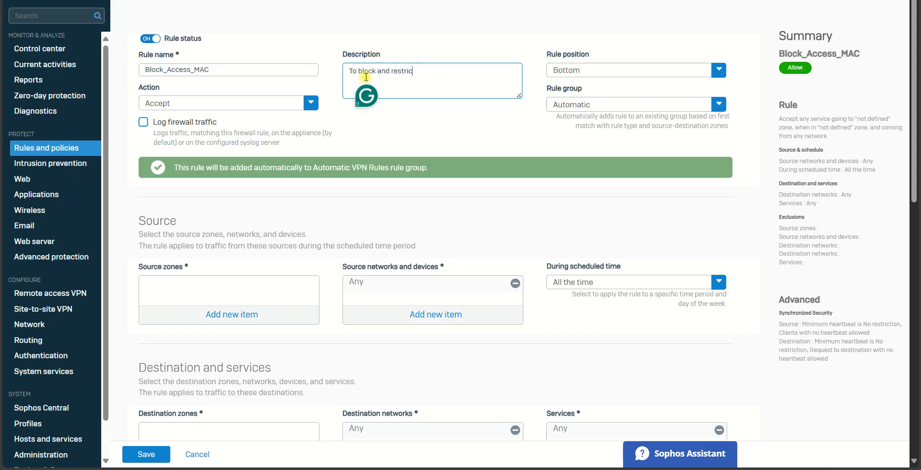
type("ted mac addr")
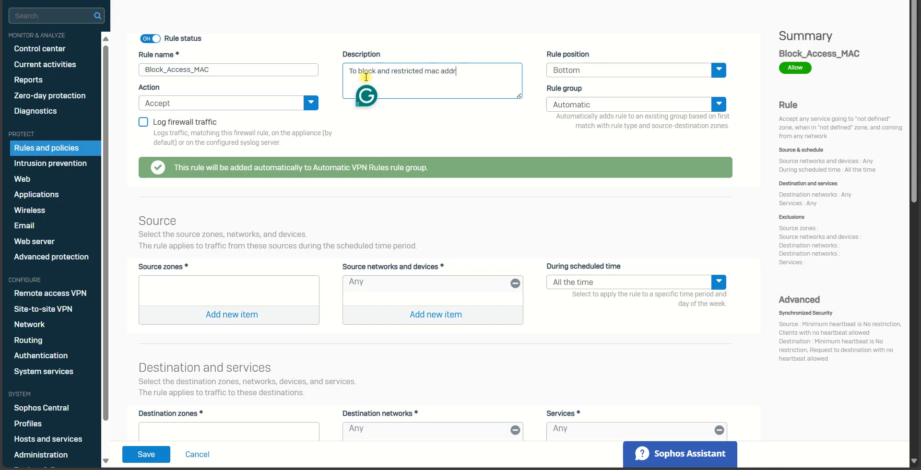
type("ess")
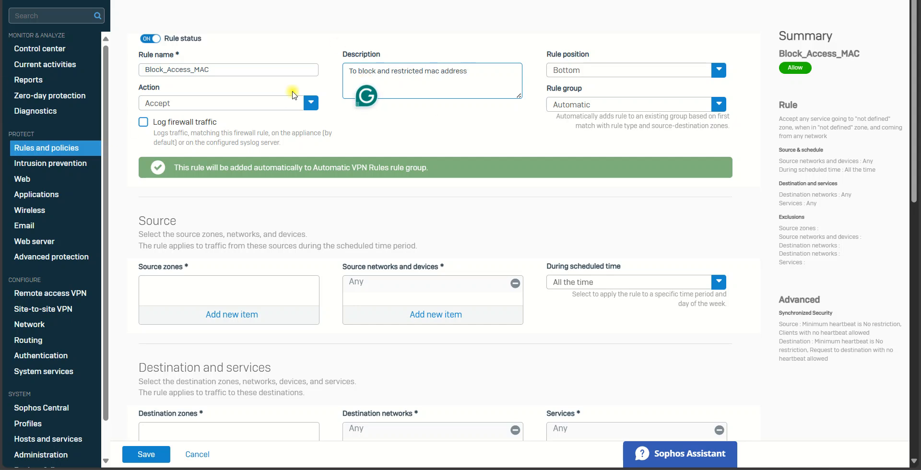
Set the rule action to Drop, position Bottom and rule group None.
left_click(310, 103)
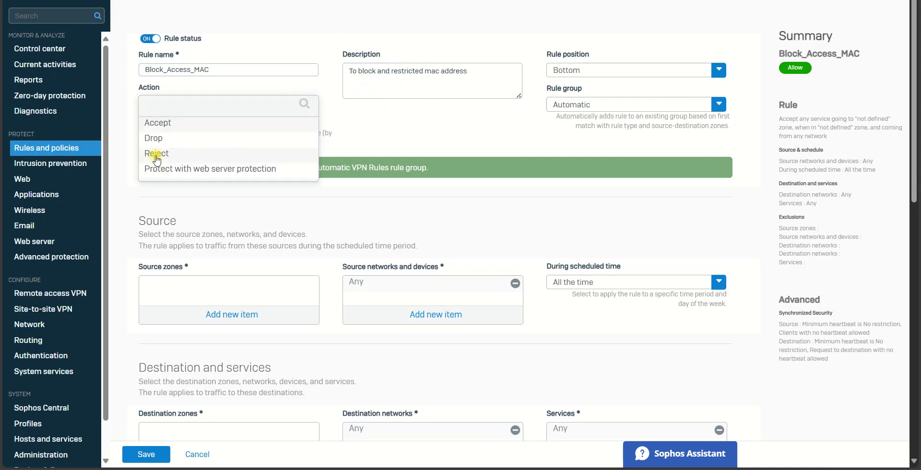
left_click(154, 137)
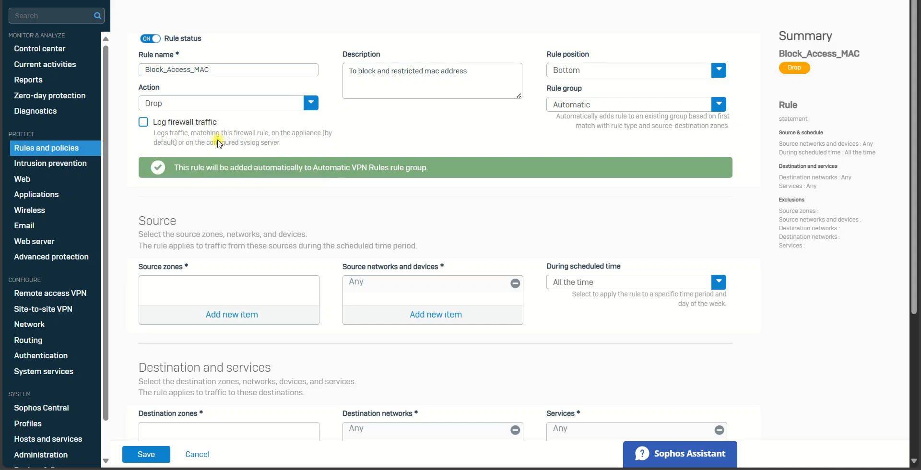
mouse_move(608, 61)
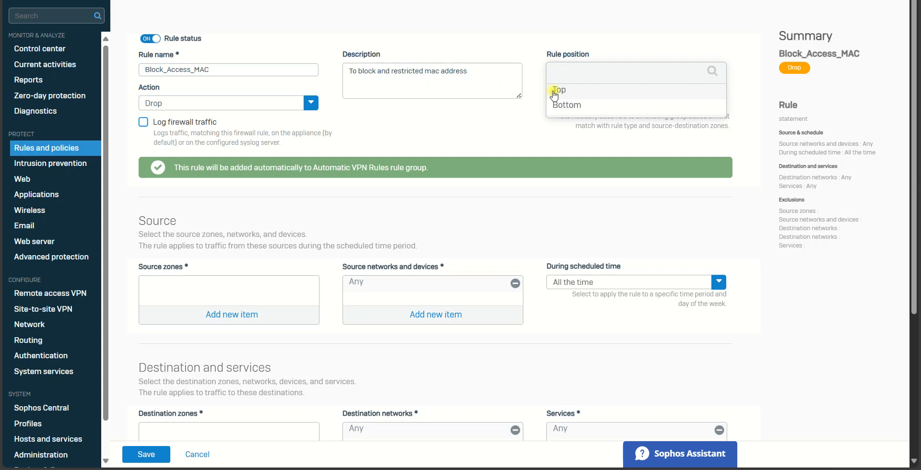
mouse_move(535, 62)
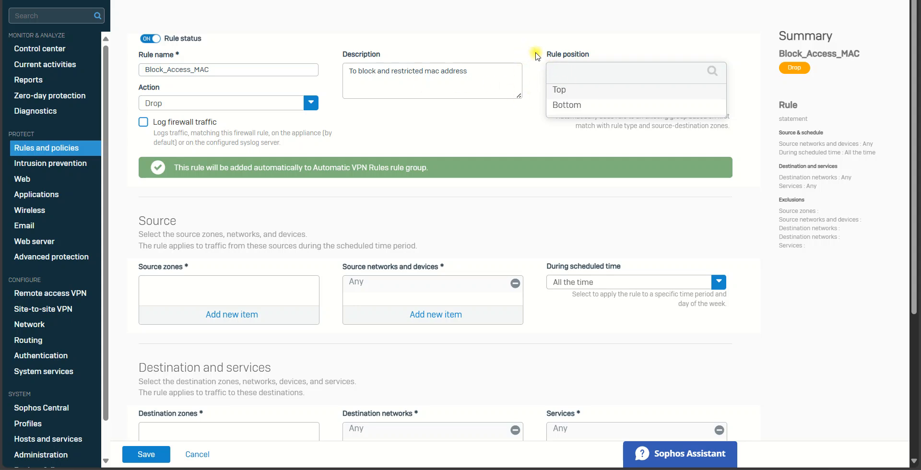
left_click(566, 104)
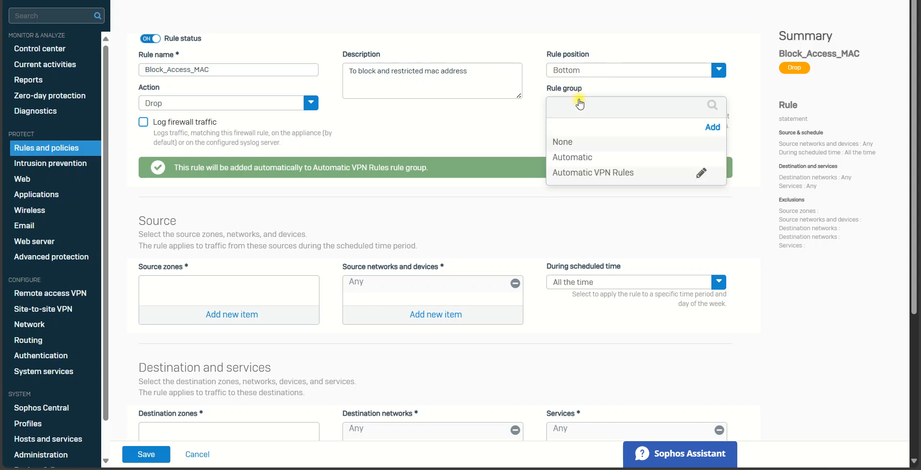
mouse_move(613, 138)
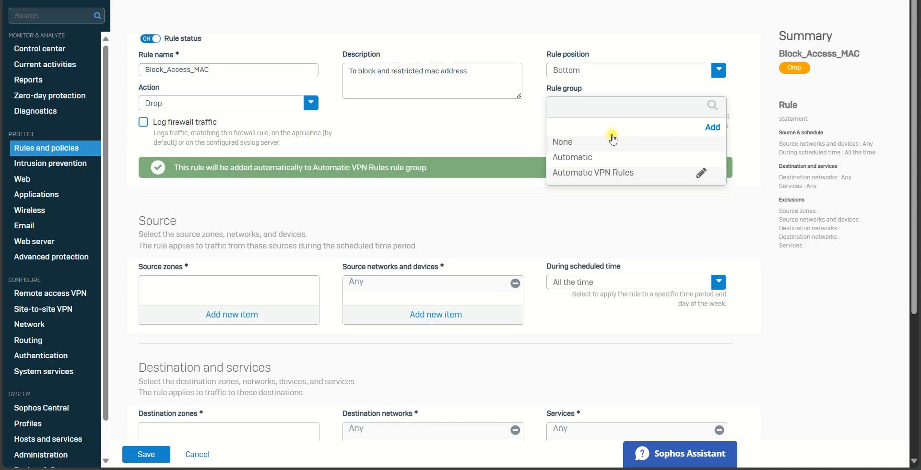
left_click(561, 142)
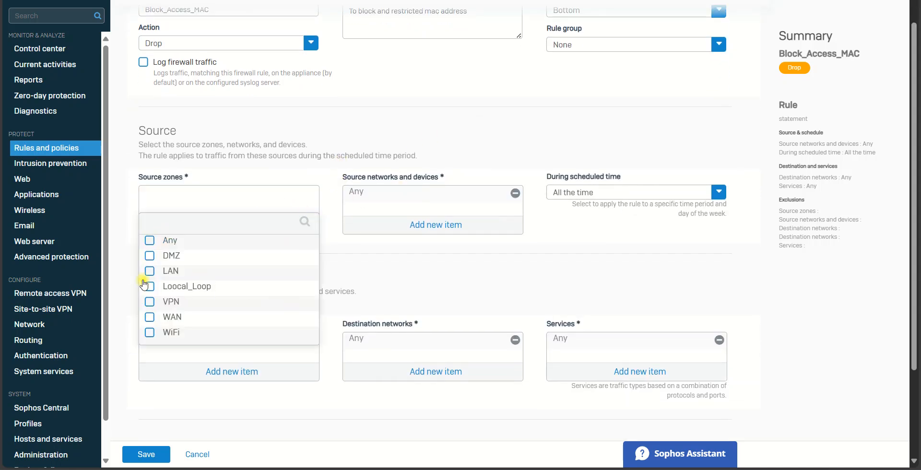
mouse_move(149, 270)
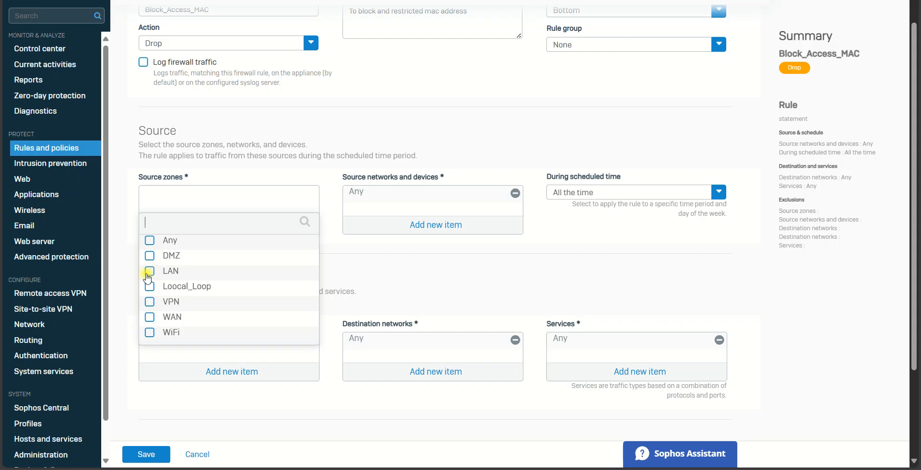
mouse_move(459, 116)
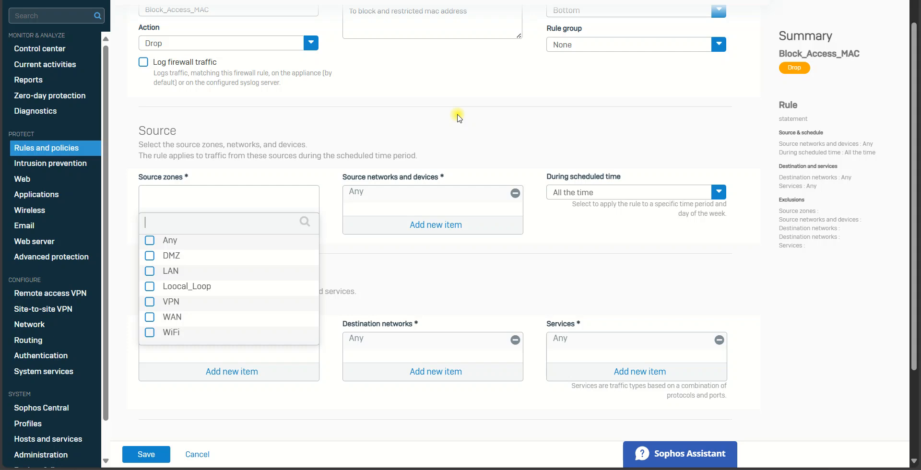
mouse_move(302, 182)
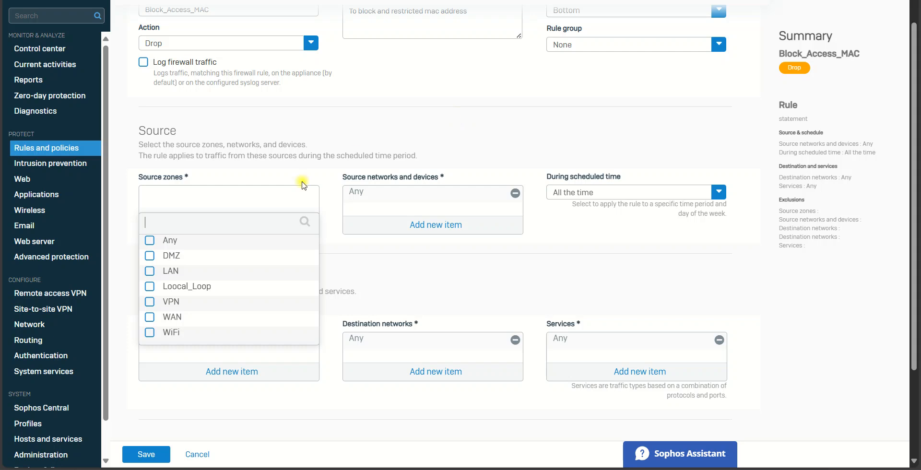
mouse_move(151, 286)
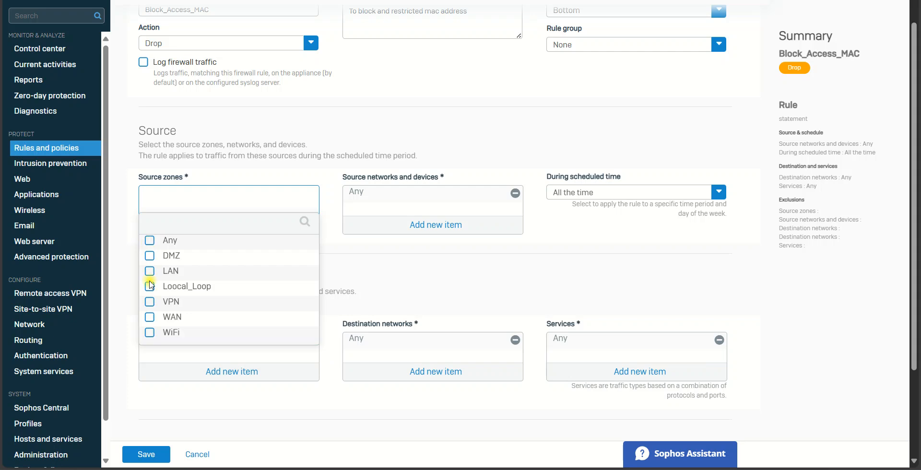
Choose LAN as the rule's source zone.
left_click(150, 271)
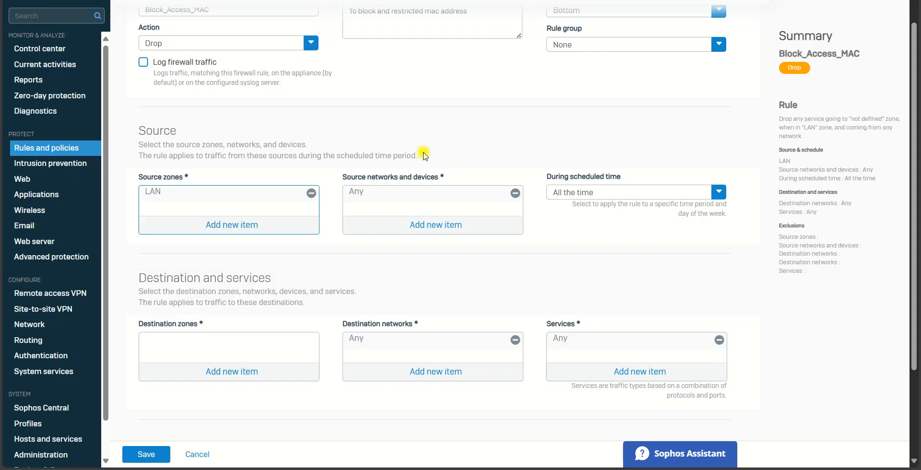
mouse_move(516, 193)
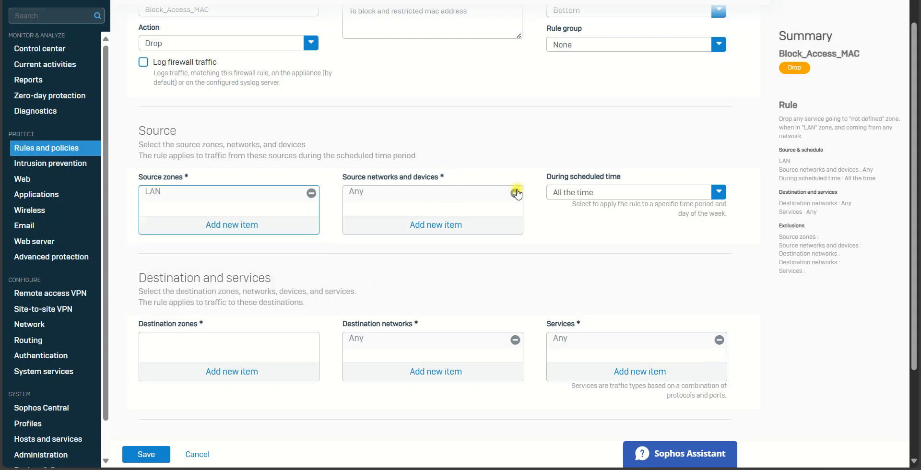
Set the source network to the Blocking_MAC host, found by searching 'block'.
left_click(517, 192)
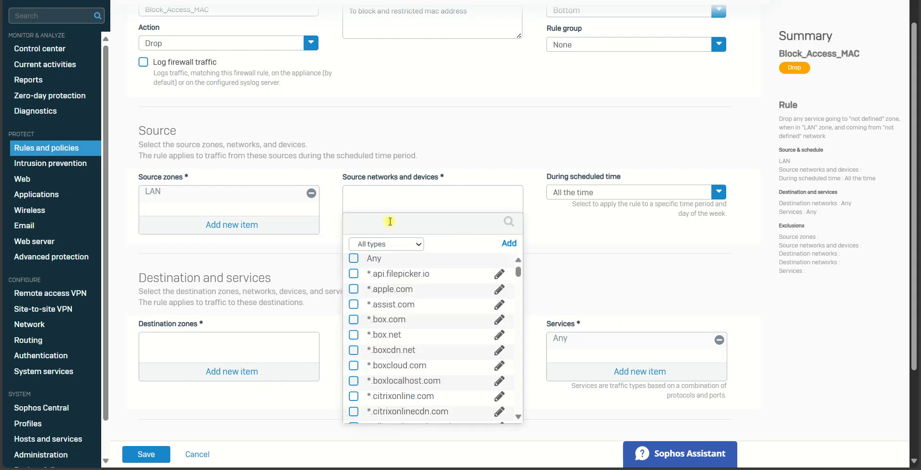
type("block")
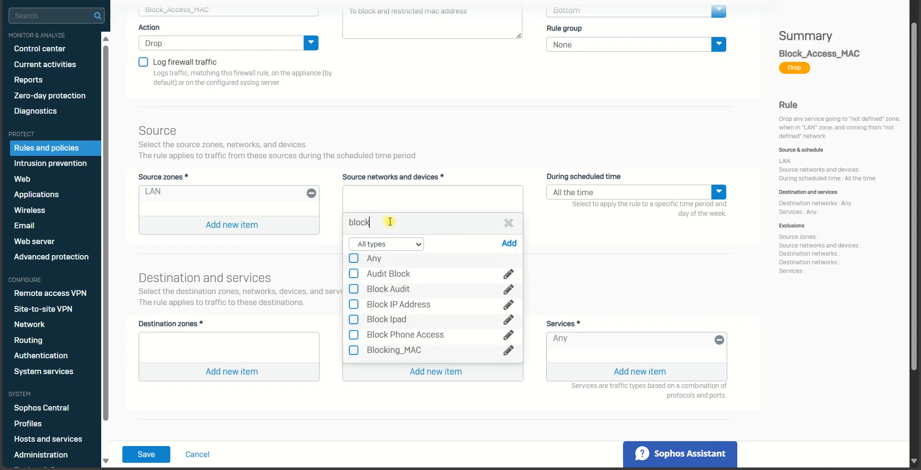
type("_")
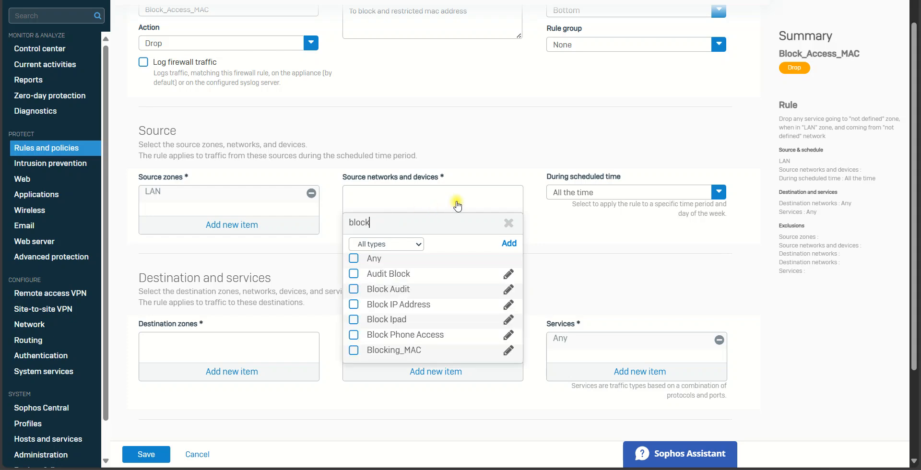
left_click(508, 350)
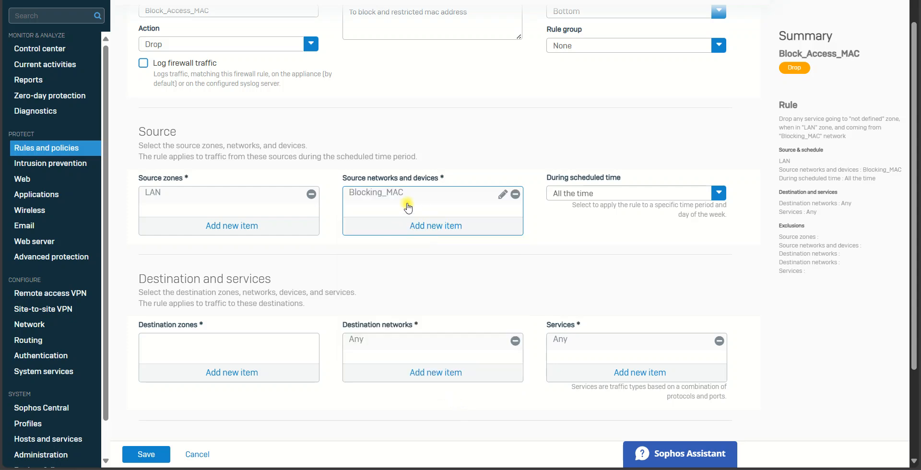
mouse_move(455, 181)
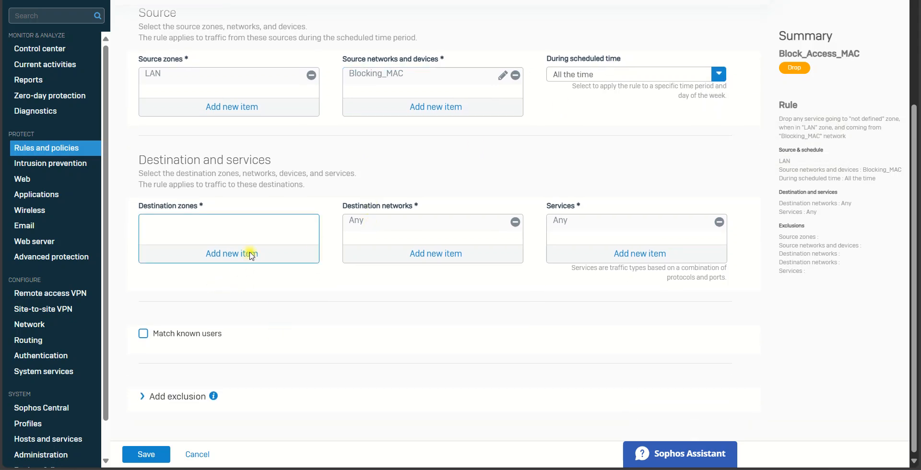
Set WAN as the only destination zone, removing LAN, and save the Block_Access_MAC rule.
left_click(231, 253)
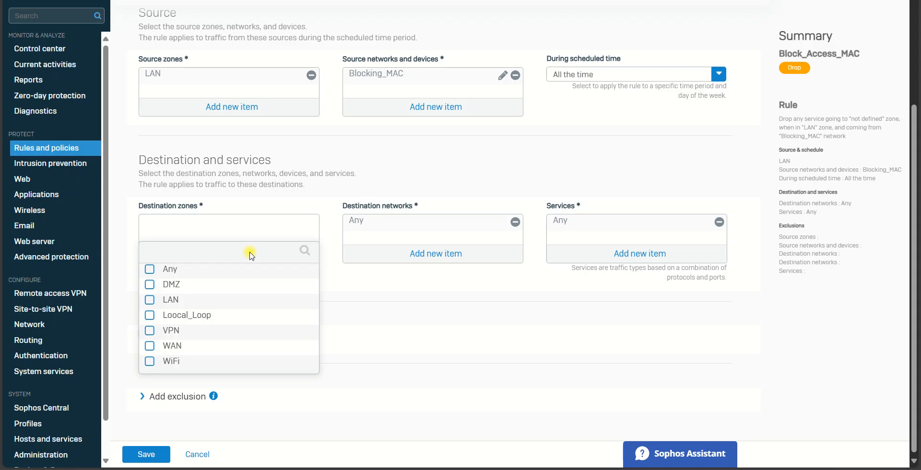
mouse_move(171, 270)
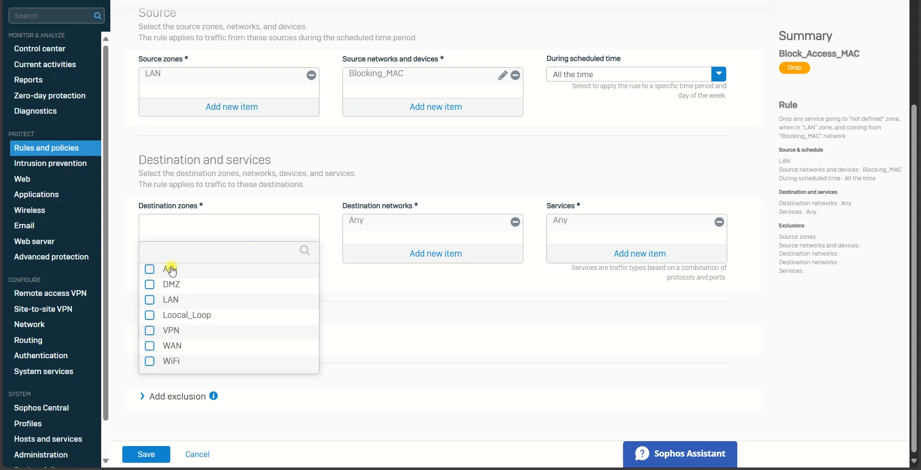
mouse_move(289, 231)
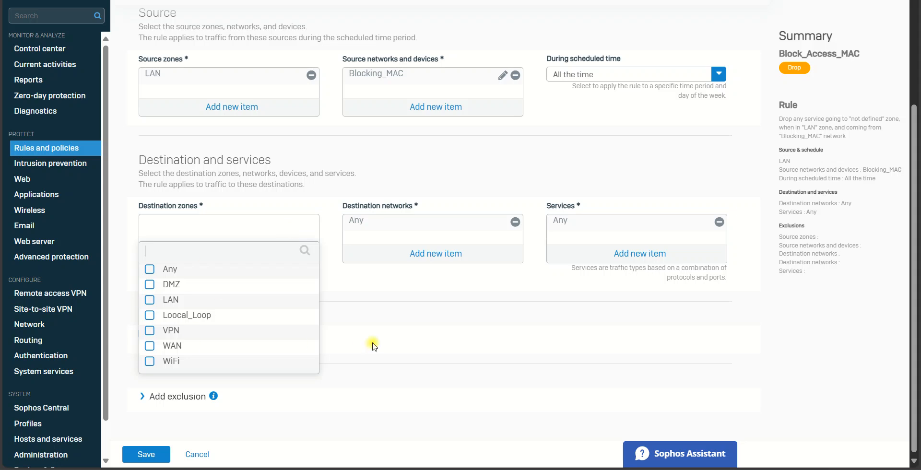
left_click(150, 346)
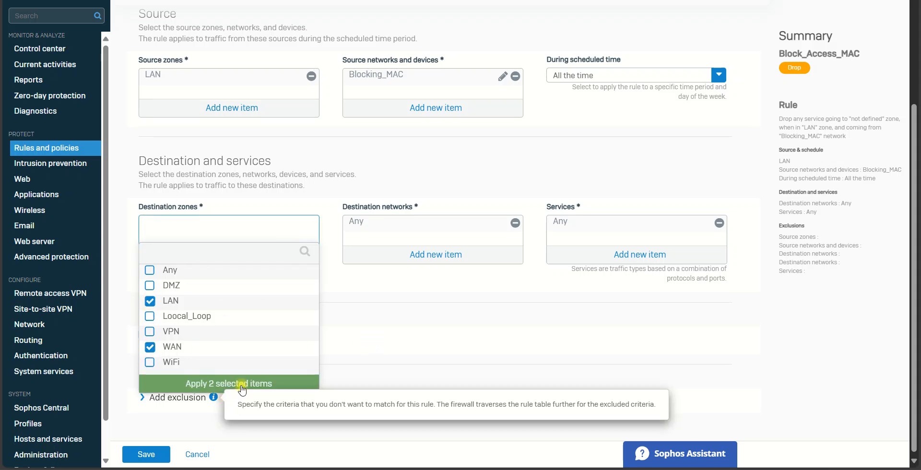
left_click(228, 383)
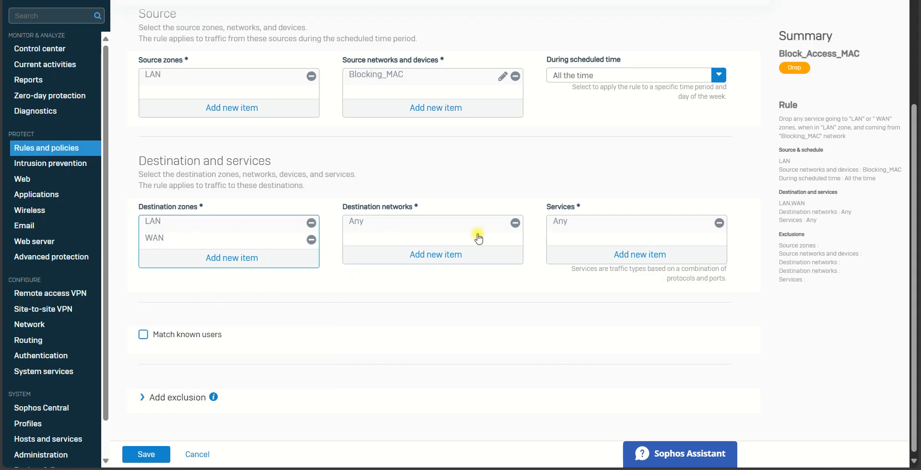
mouse_move(702, 248)
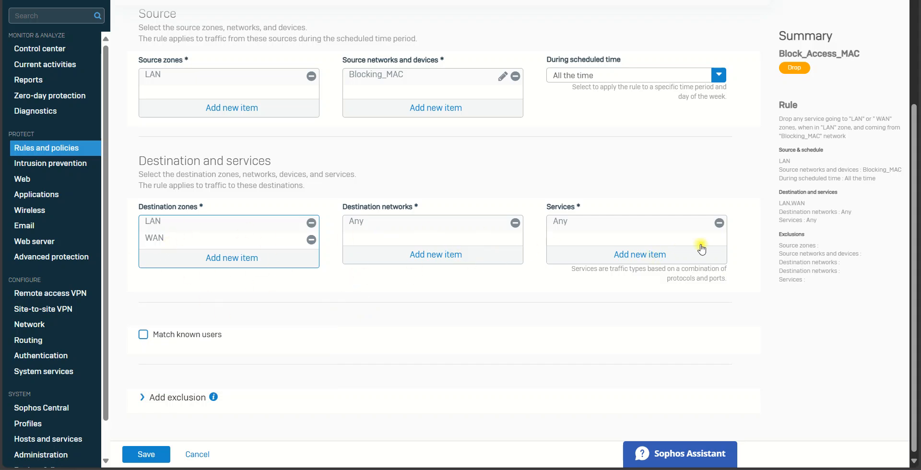
mouse_move(266, 242)
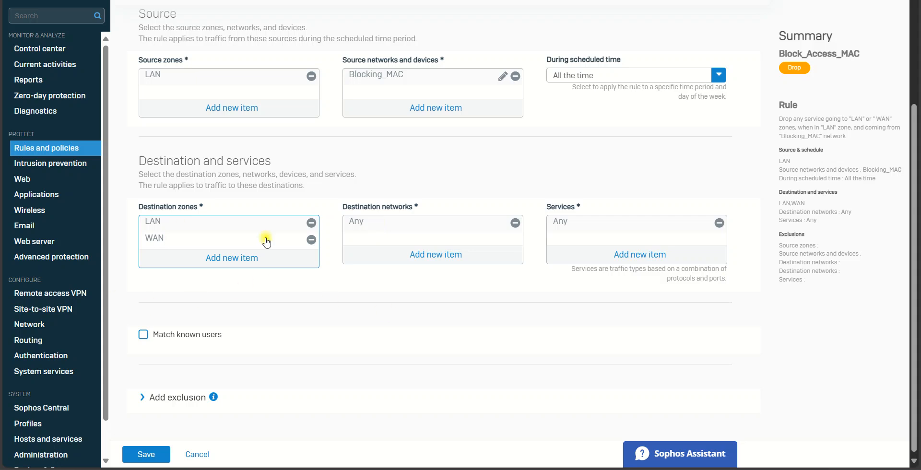
left_click(311, 223)
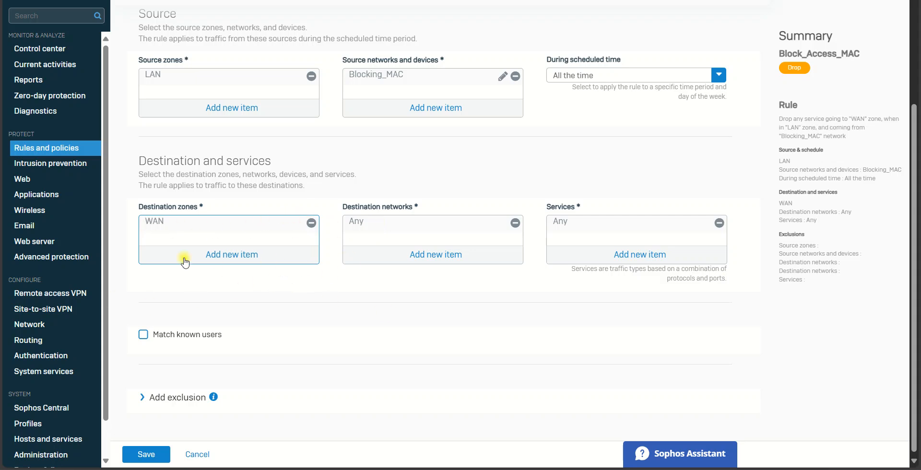
scroll("up", 3)
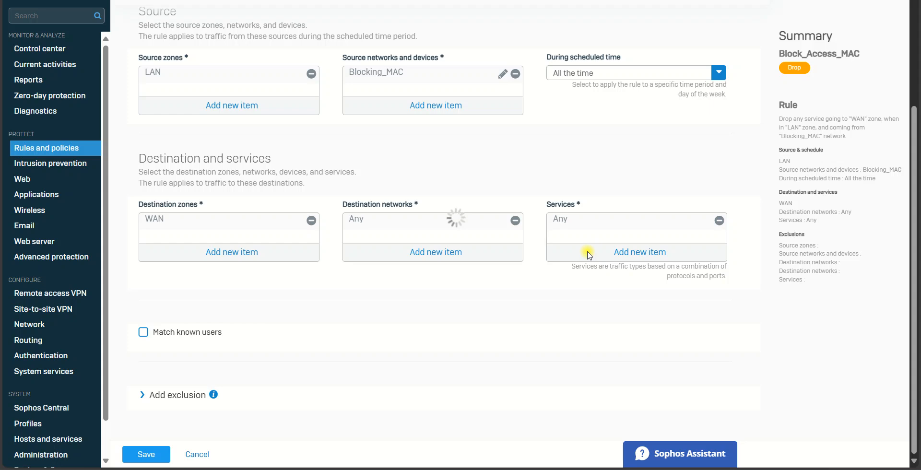
left_click(146, 453)
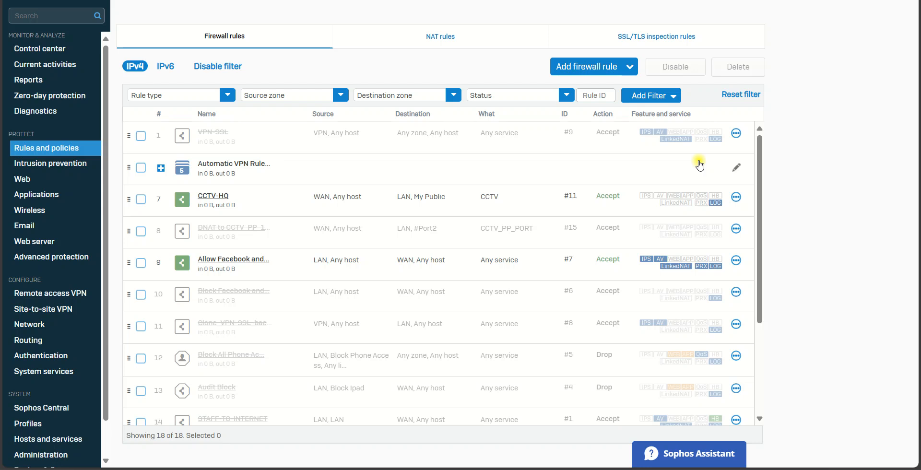
mouse_move(349, 378)
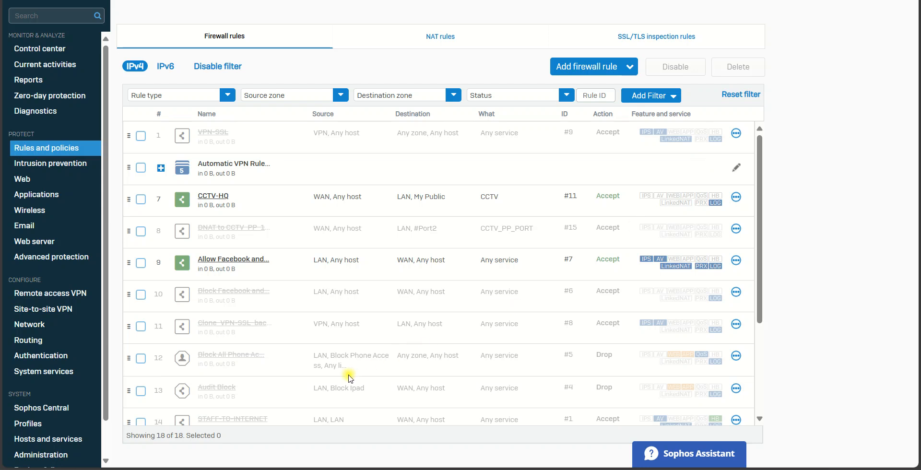